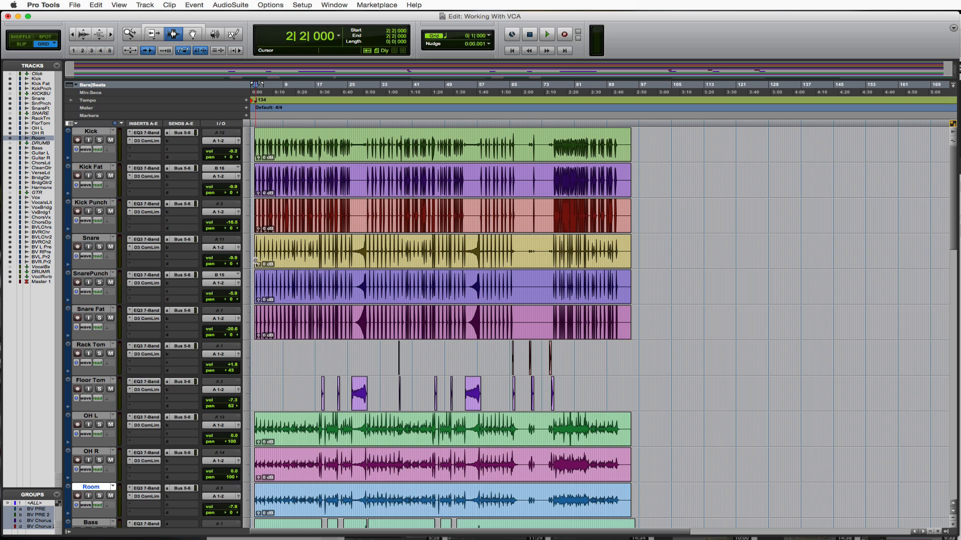
Create a new VCA Master track and name it DRUM VCA.
click(263, 313)
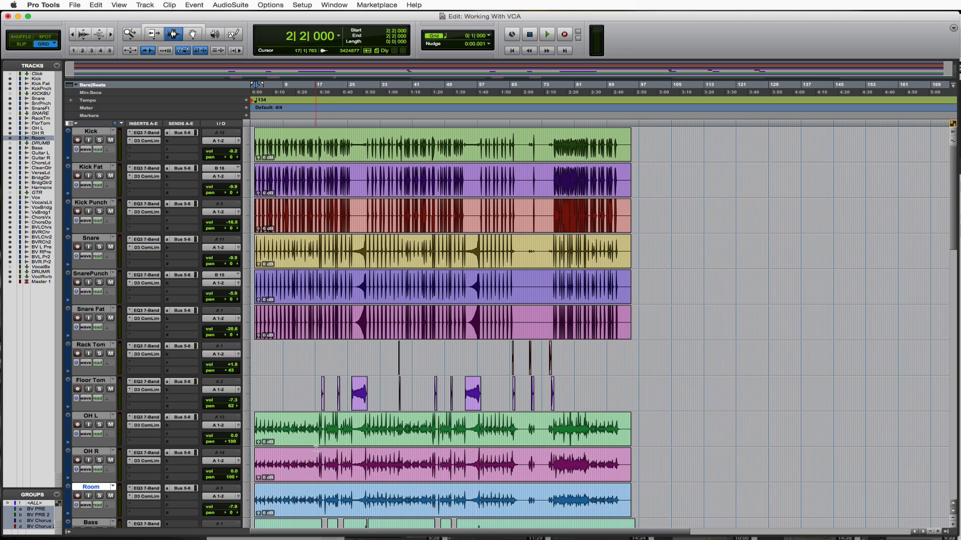
click(144, 5)
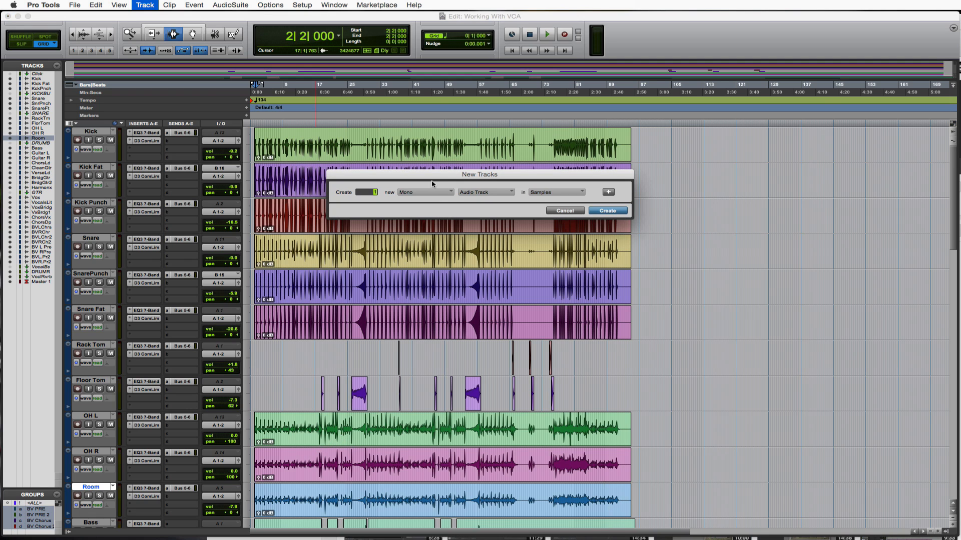
click(485, 192)
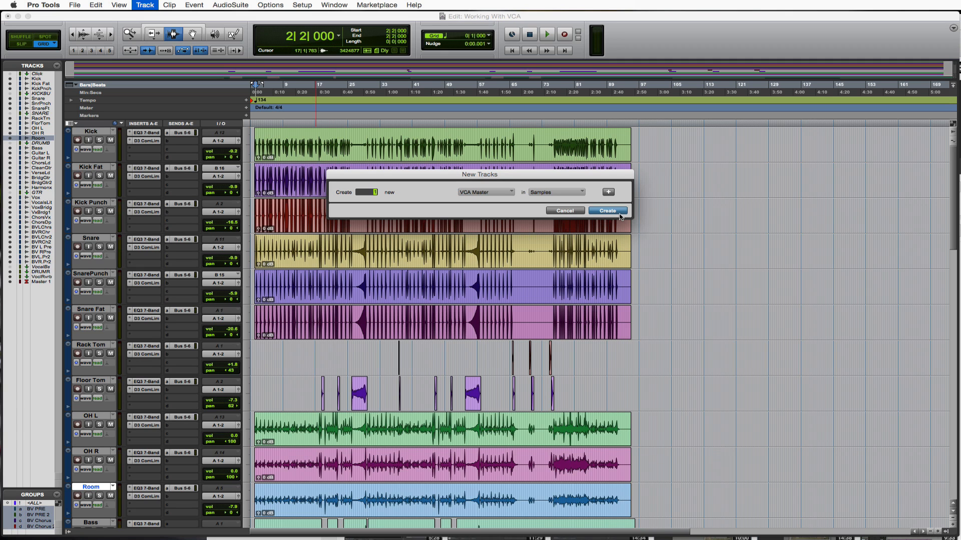
click(607, 210)
text(DRUM VCA)
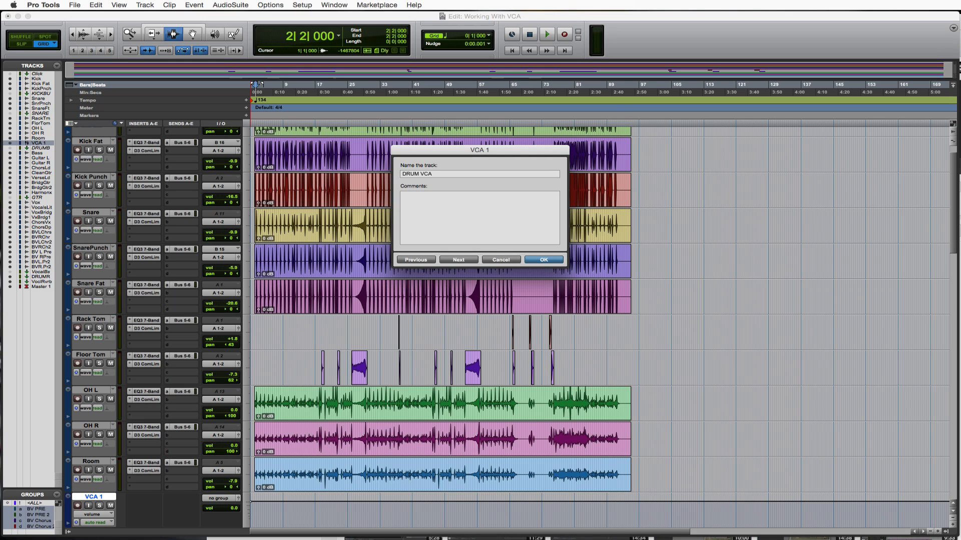
click(542, 259)
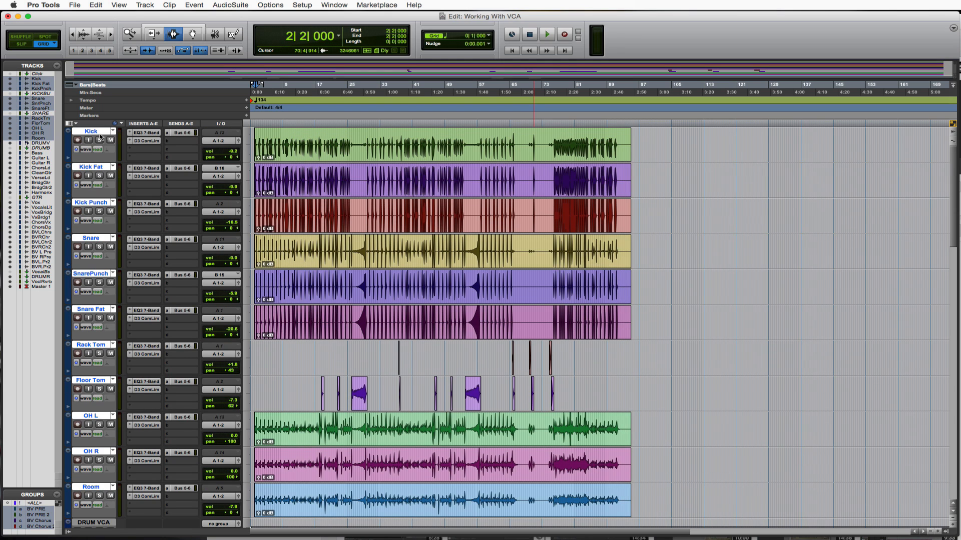
mouse_move(173, 203)
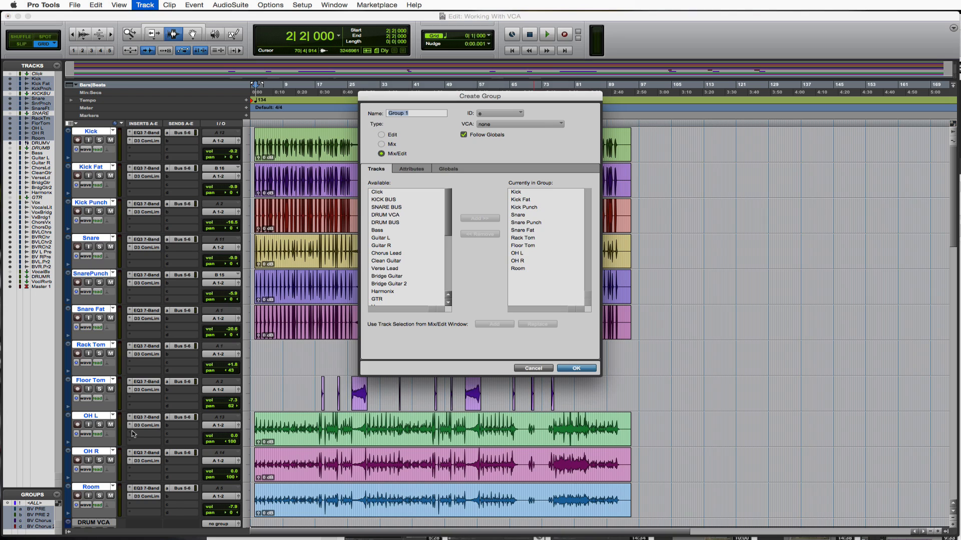
mouse_move(56, 499)
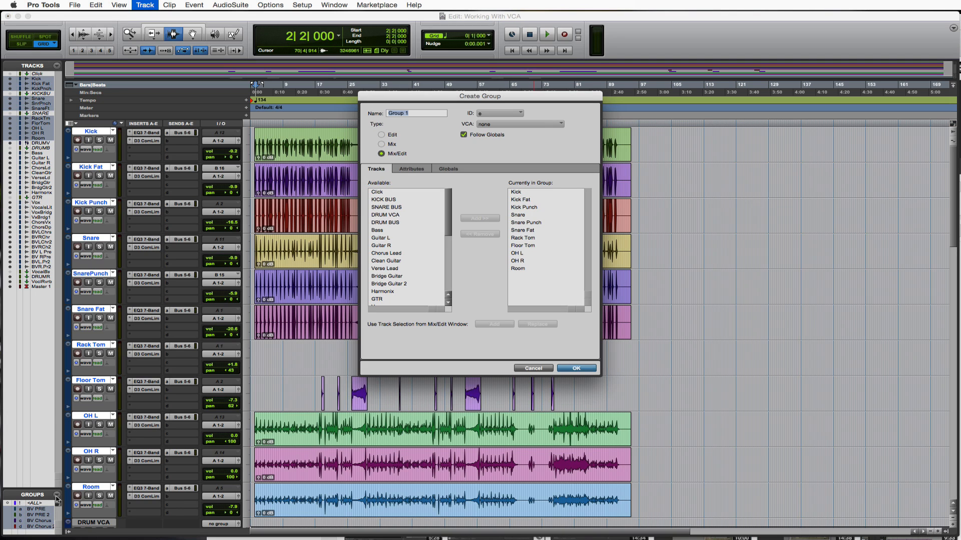
mouse_move(485, 148)
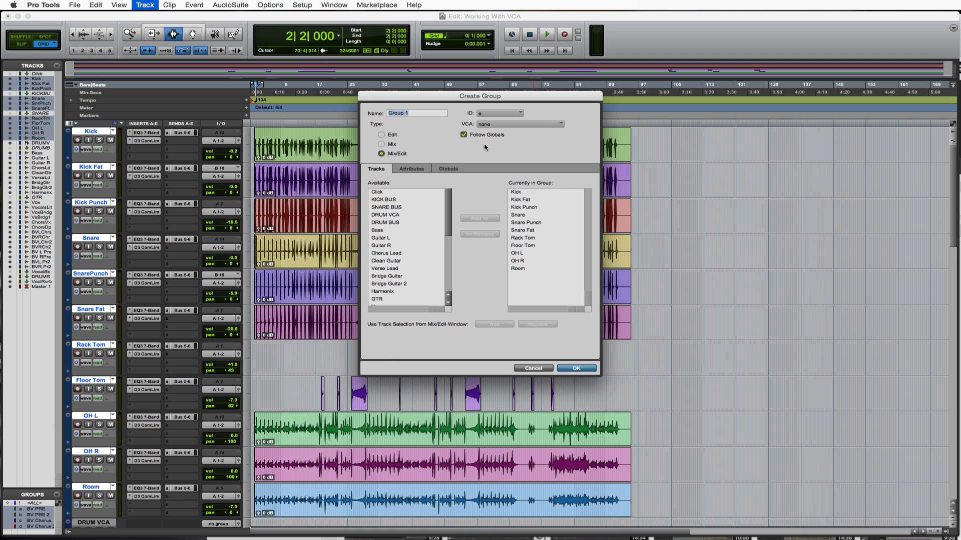
Name the new mix/edit group Drums and confirm its creation.
text(Drums)
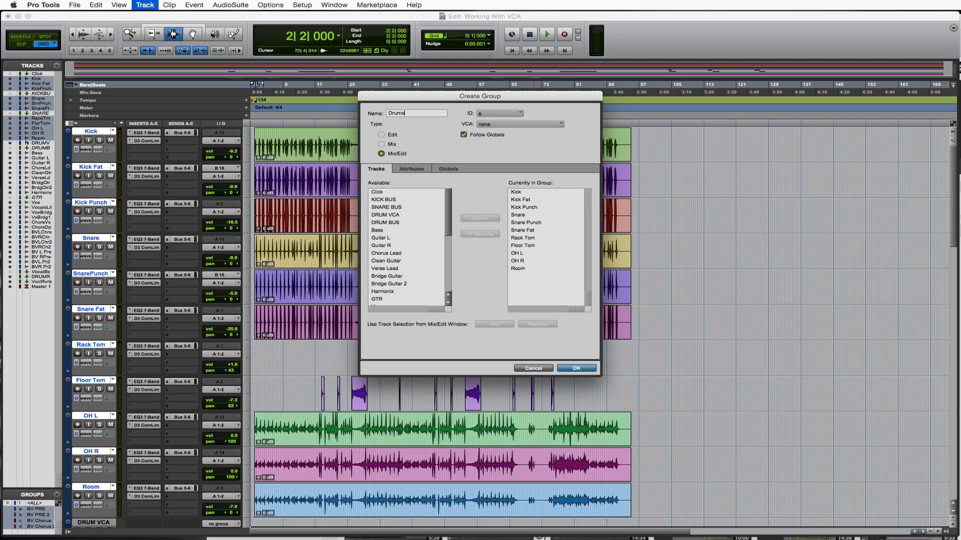
click(574, 369)
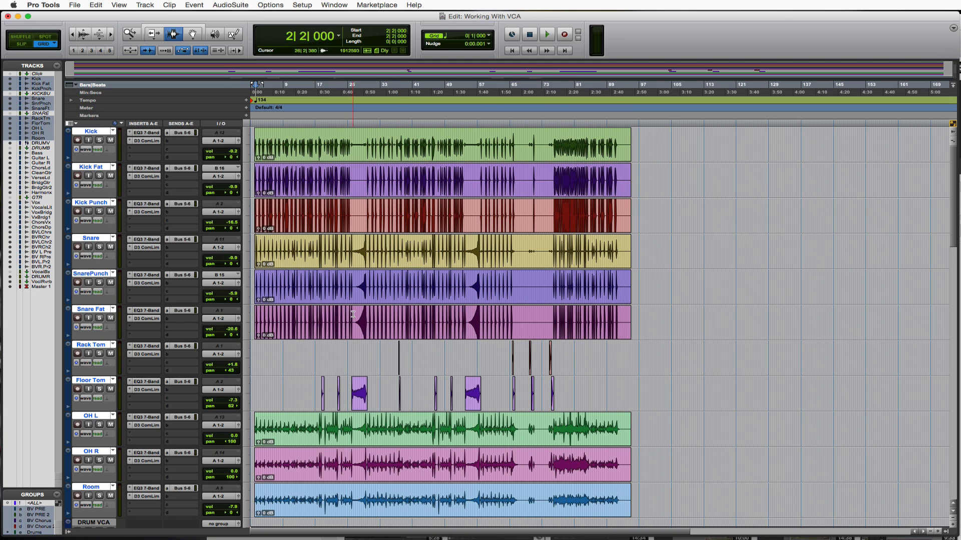
Assign the DRUM VCA track to the Drums group and start playback.
scroll(down, 3)
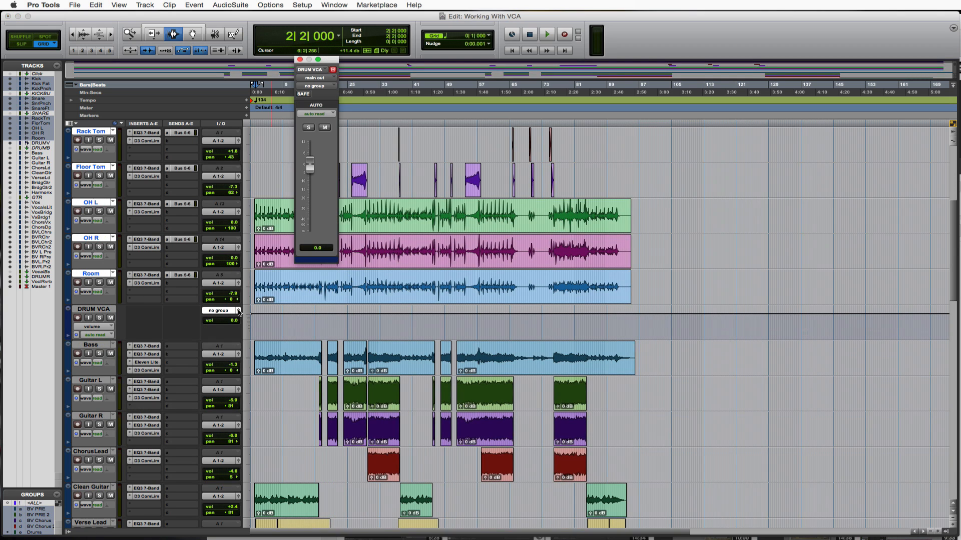
click(219, 311)
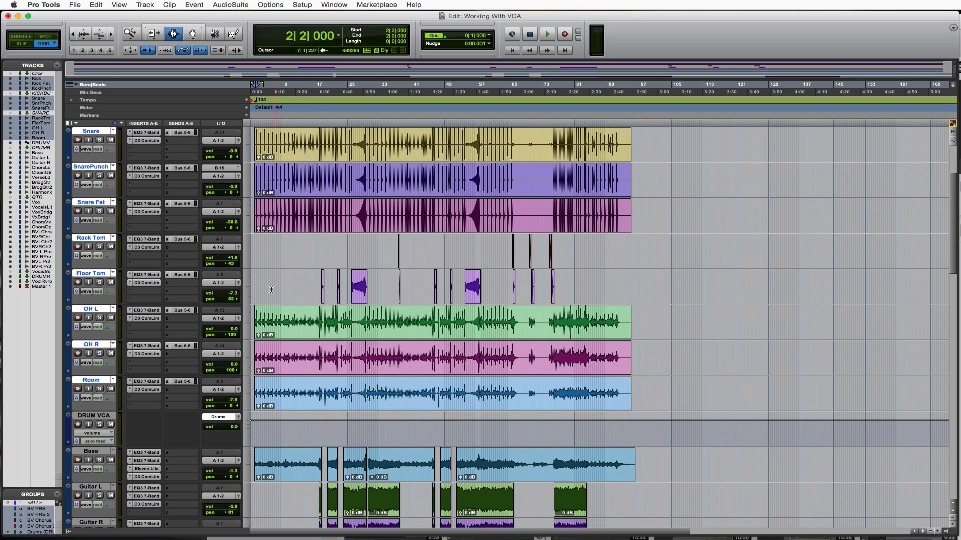
click(546, 34)
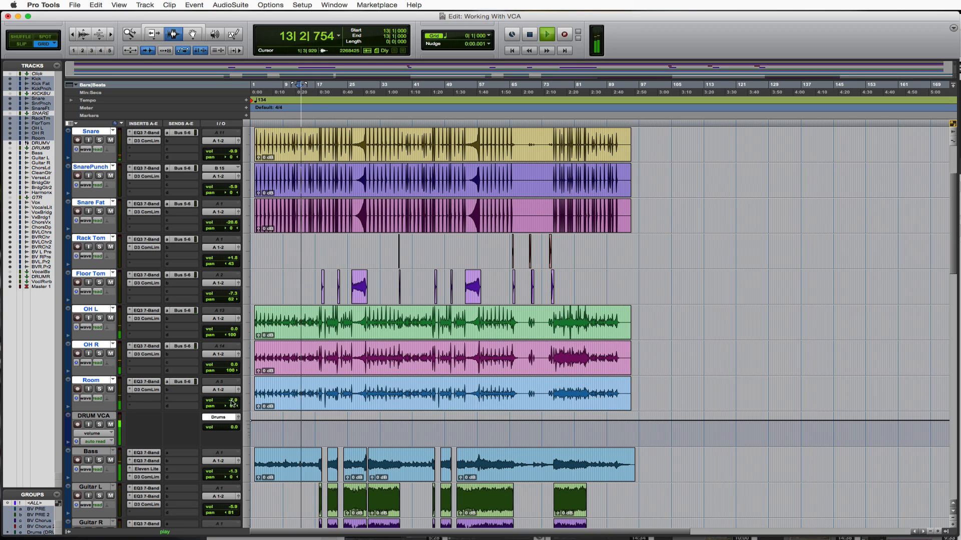
Ride the DRUM VCA volume down and back up over the kit, then return it to 0.0.
drag(230, 420, 230, 447)
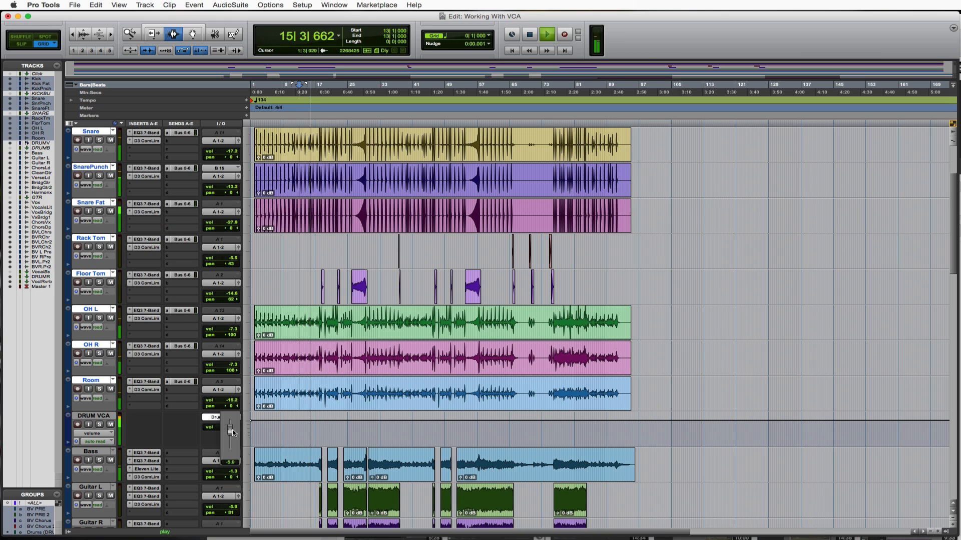
drag(231, 433, 229, 419)
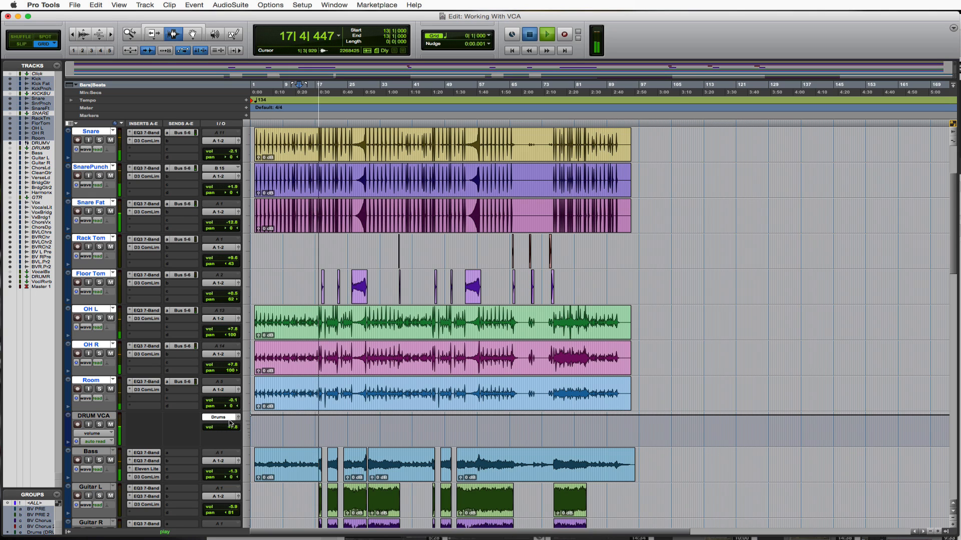
click(528, 34)
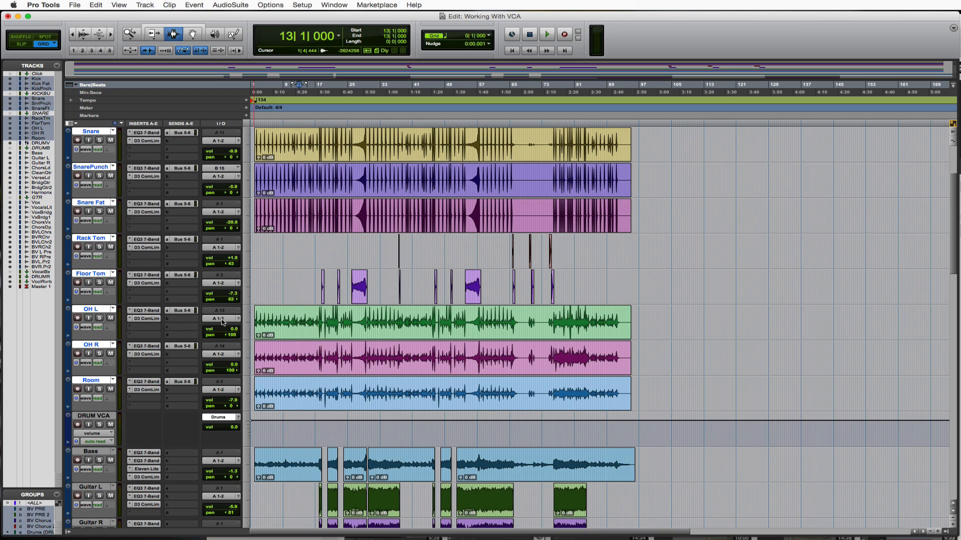
mouse_move(238, 251)
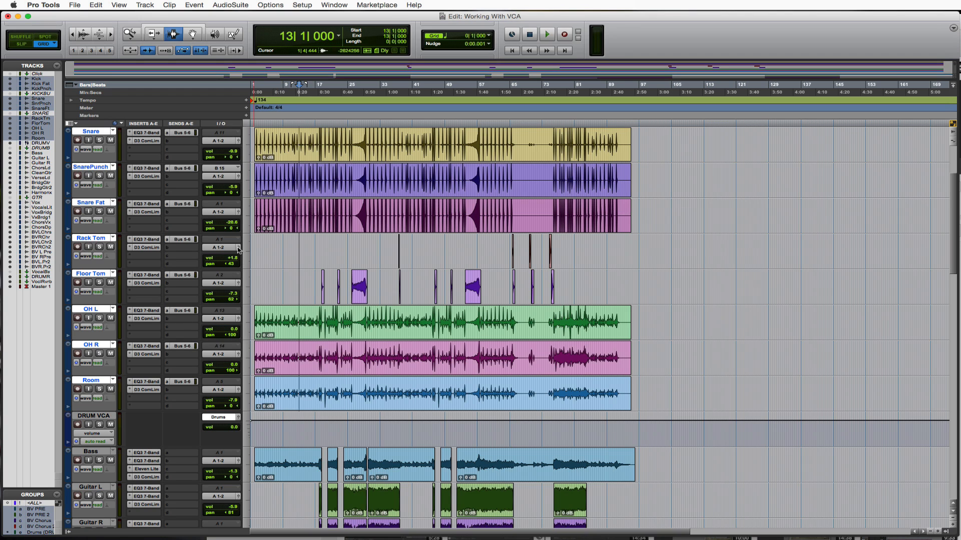
mouse_move(231, 414)
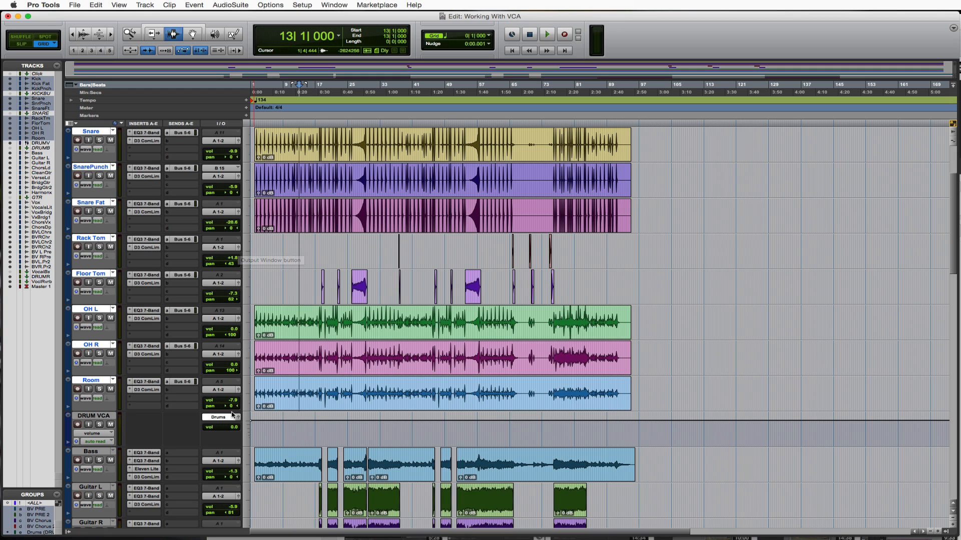
mouse_move(241, 395)
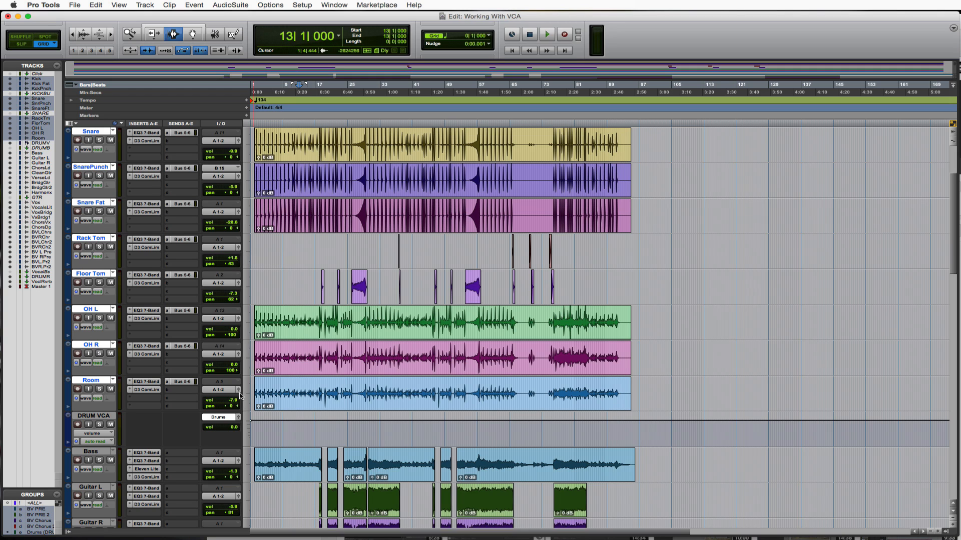
Raise the Room track's own fader to about -4 in its Output window and audition it.
click(222, 391)
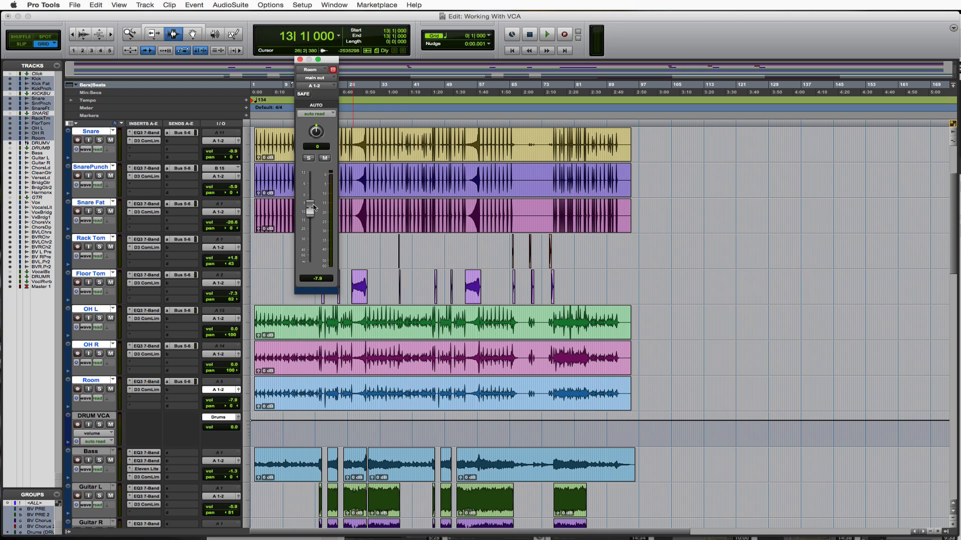
drag(310, 208, 310, 199)
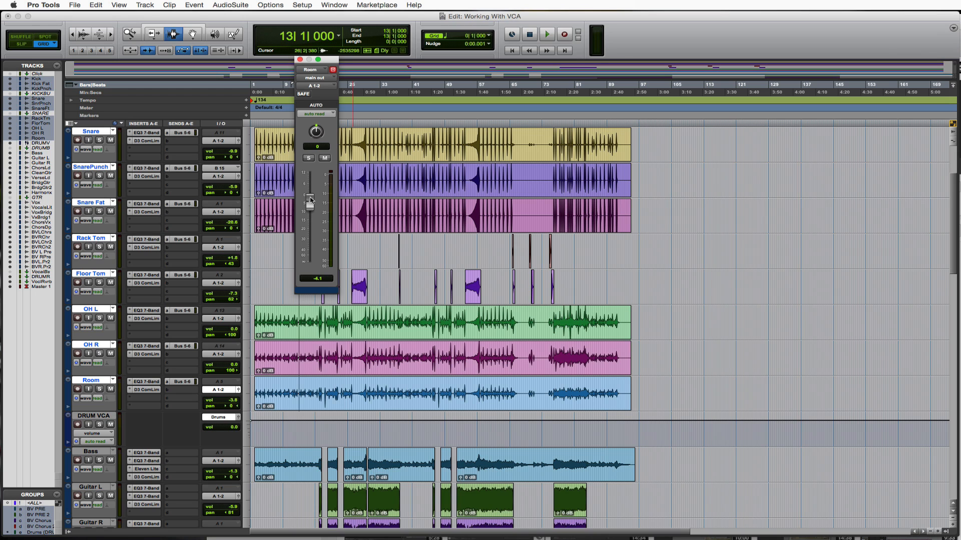
click(547, 34)
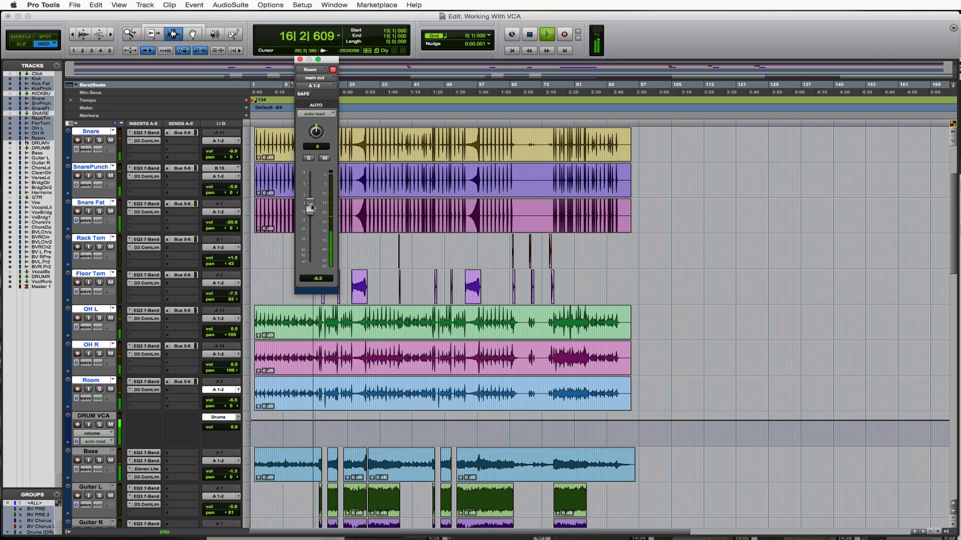
click(528, 35)
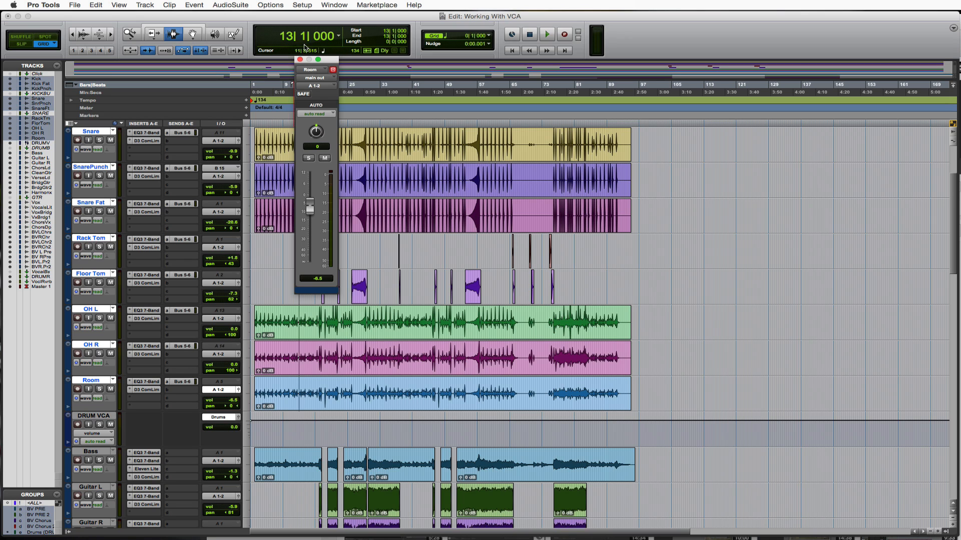
click(305, 340)
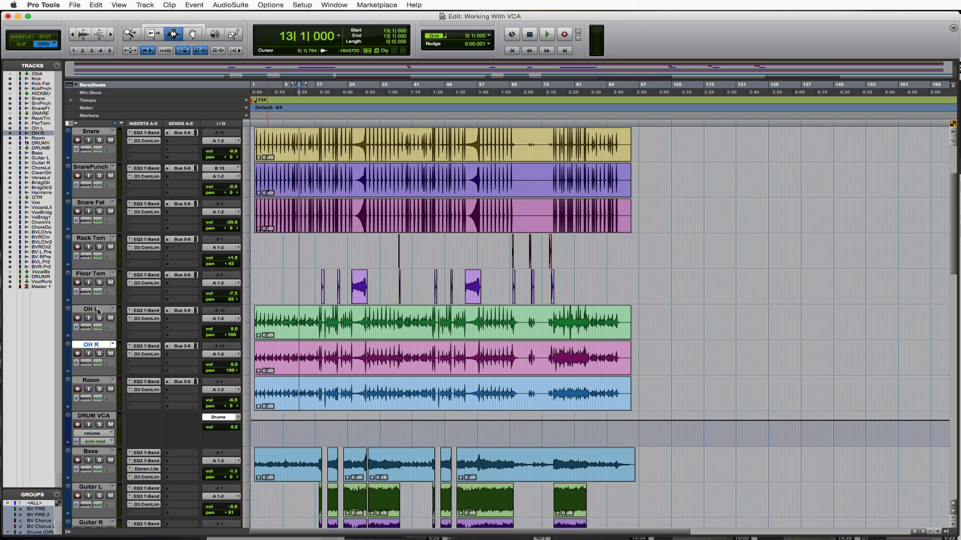
mouse_move(95, 309)
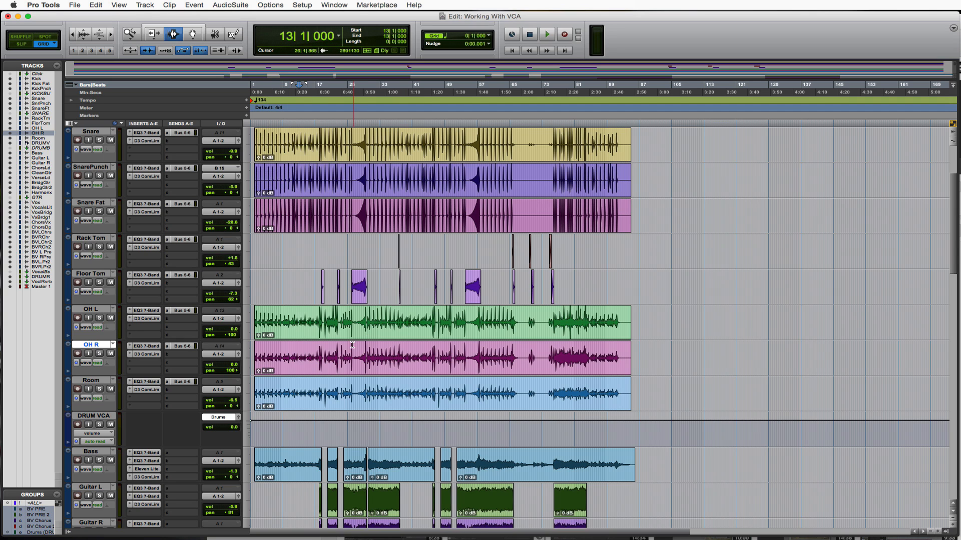
Group OH L and OH R into a new OH subgroup and play the session to check it.
click(91, 308)
text(O)
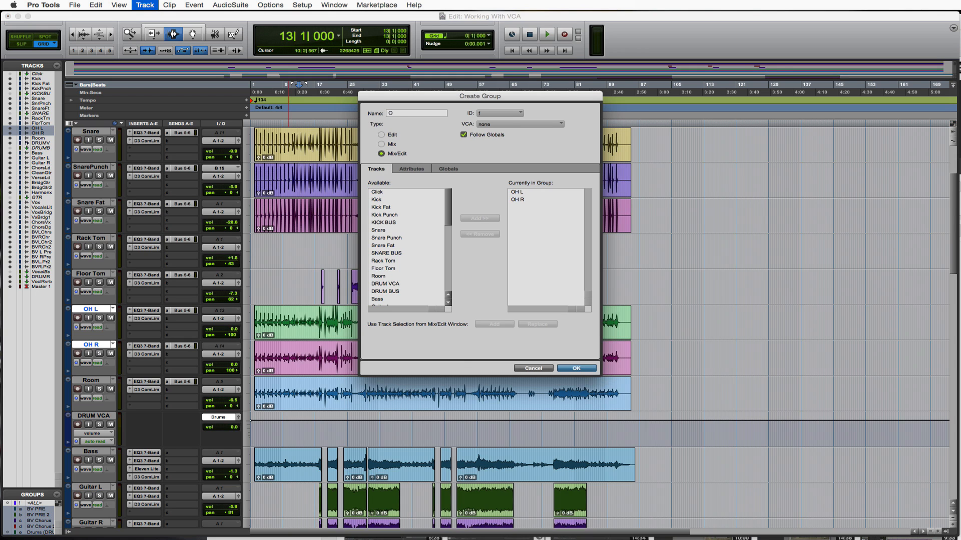
text(H G)
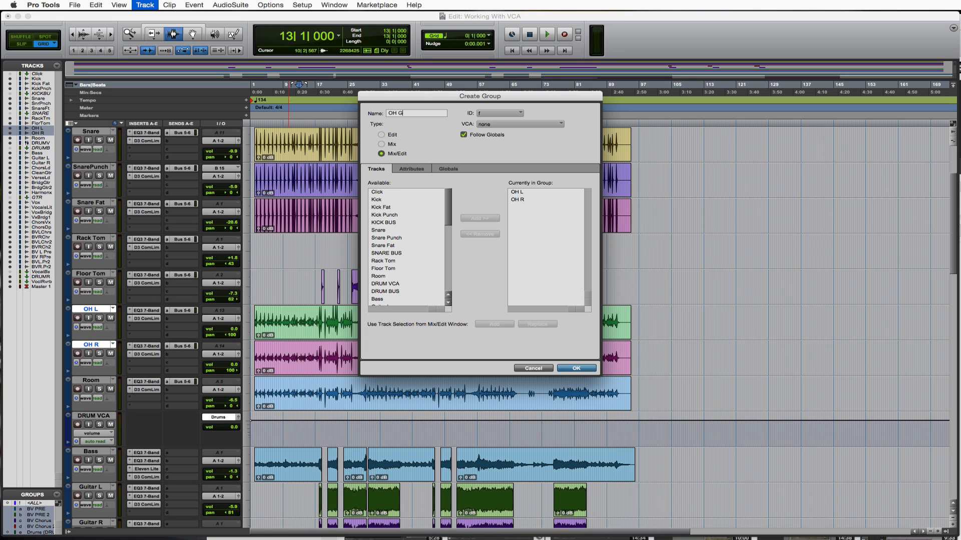
click(575, 368)
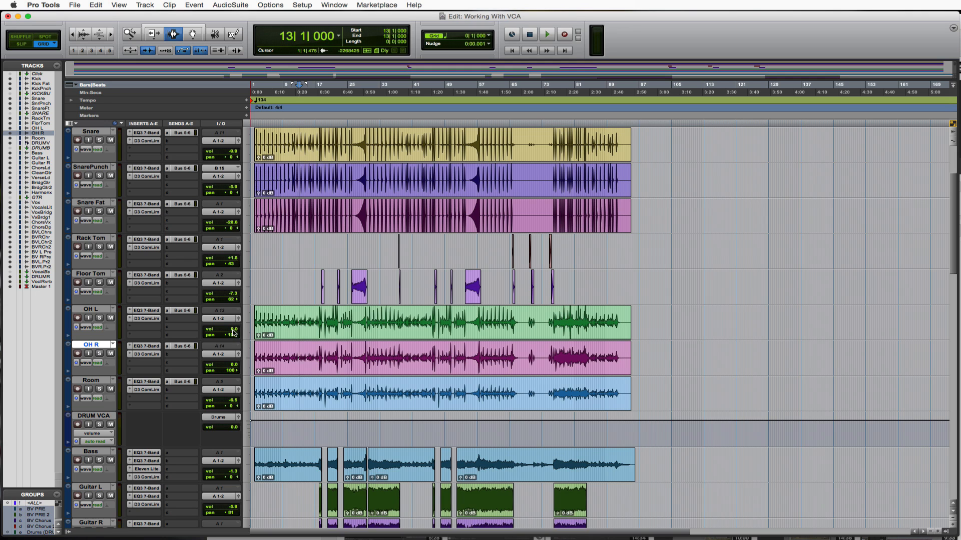
click(545, 34)
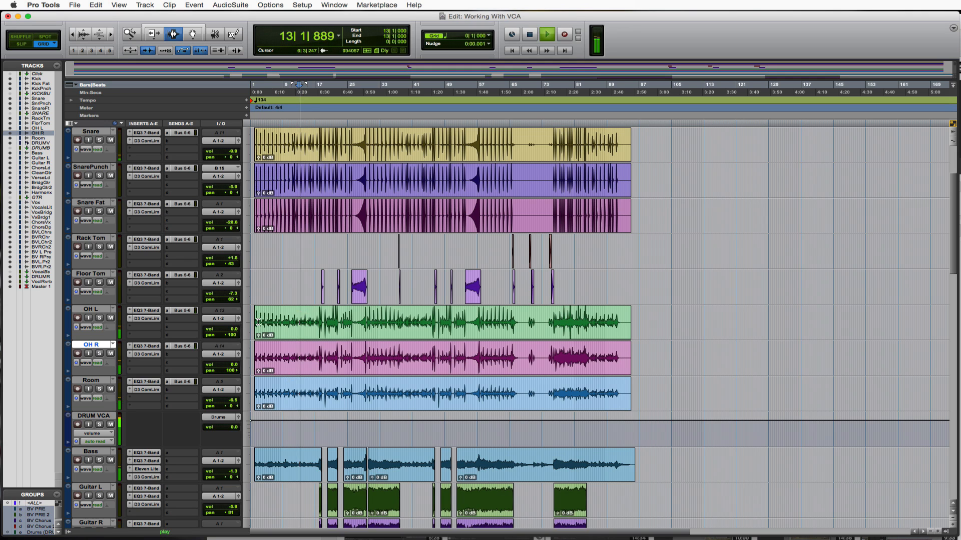